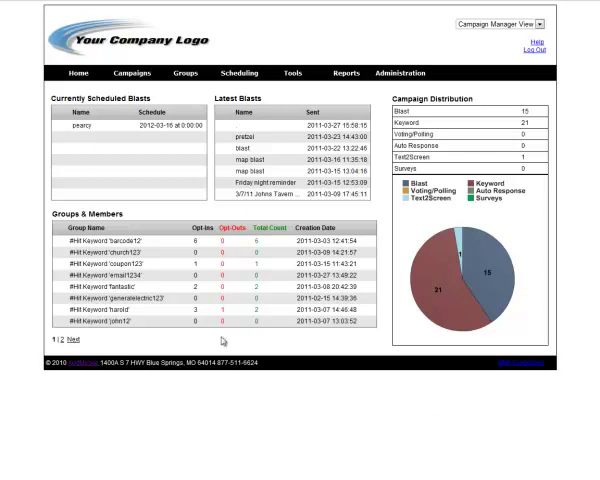
{"action": "mouse_move", "coordinate": [140, 172]}
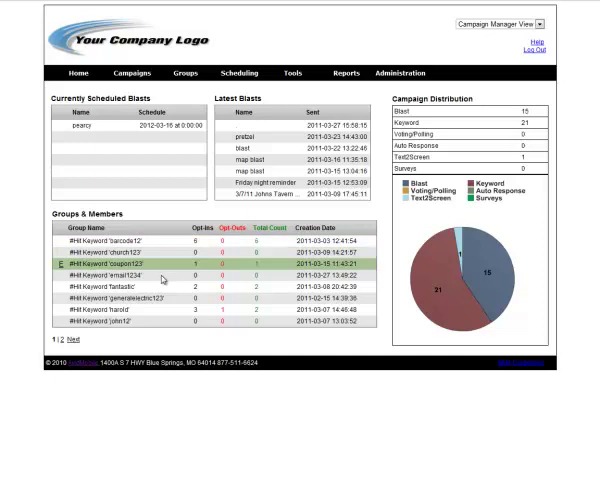
{"action": "mouse_move", "coordinate": [172, 340]}
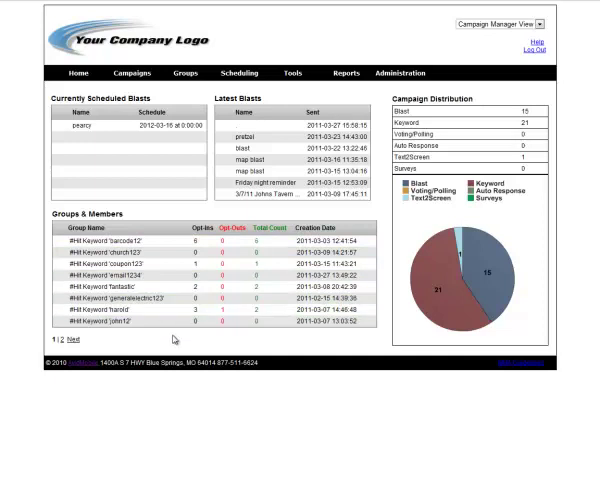
{"action": "mouse_move", "coordinate": [222, 348]}
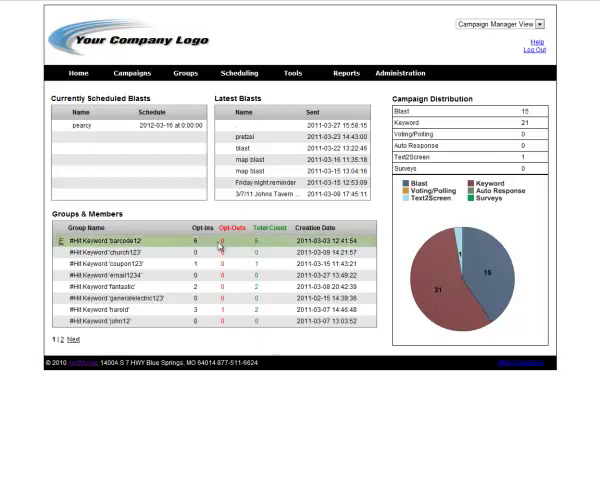
Browse the top navigation menus, ending with the Administration options shown over the dashboard.
{"action": "left_click", "coordinate": [132, 72]}
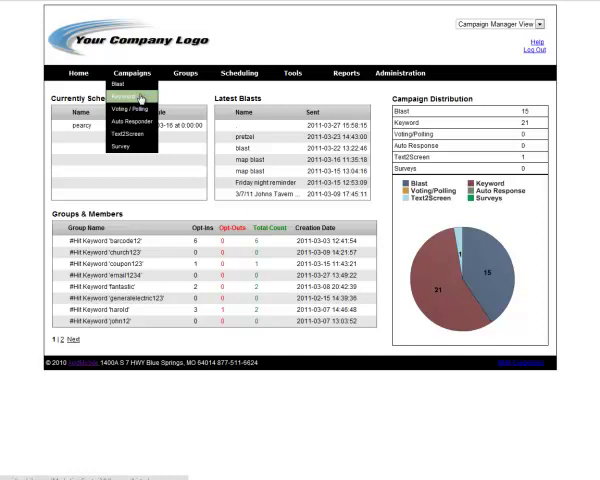
{"action": "mouse_move", "coordinate": [128, 148]}
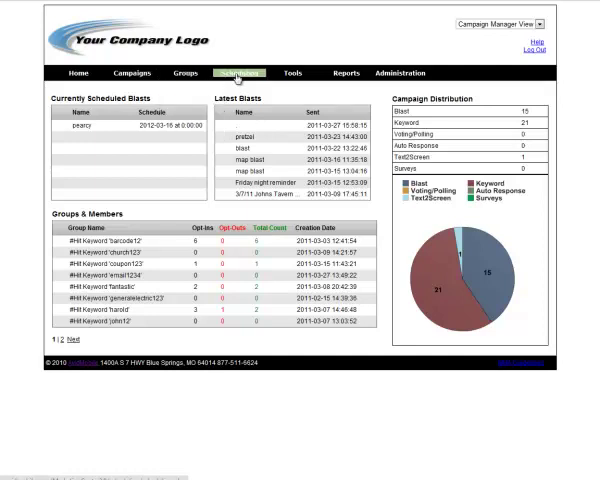
{"action": "left_click", "coordinate": [292, 72]}
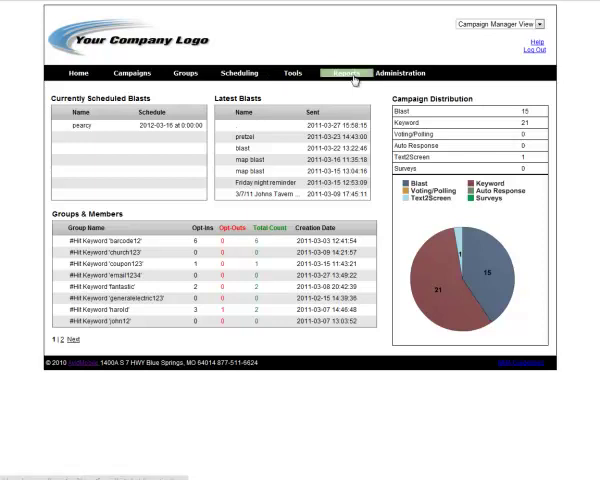
{"action": "left_click", "coordinate": [400, 72]}
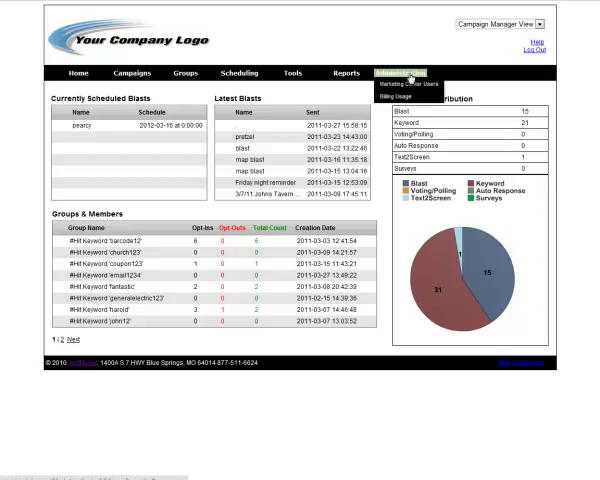